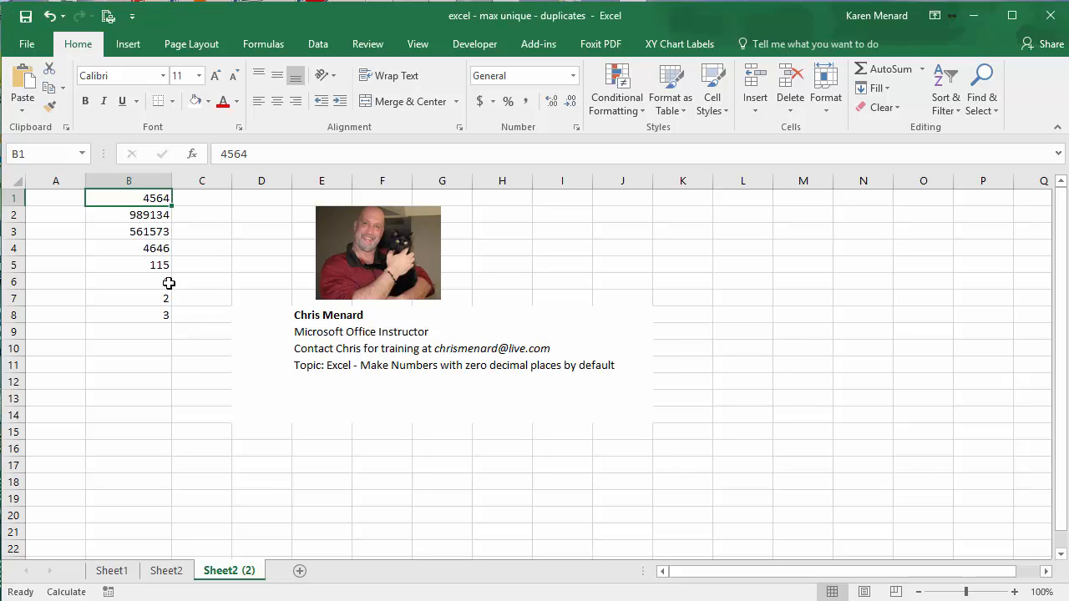
Apply two-decimal Accounting format to column B, then revert the column to General
left_click(127, 180)
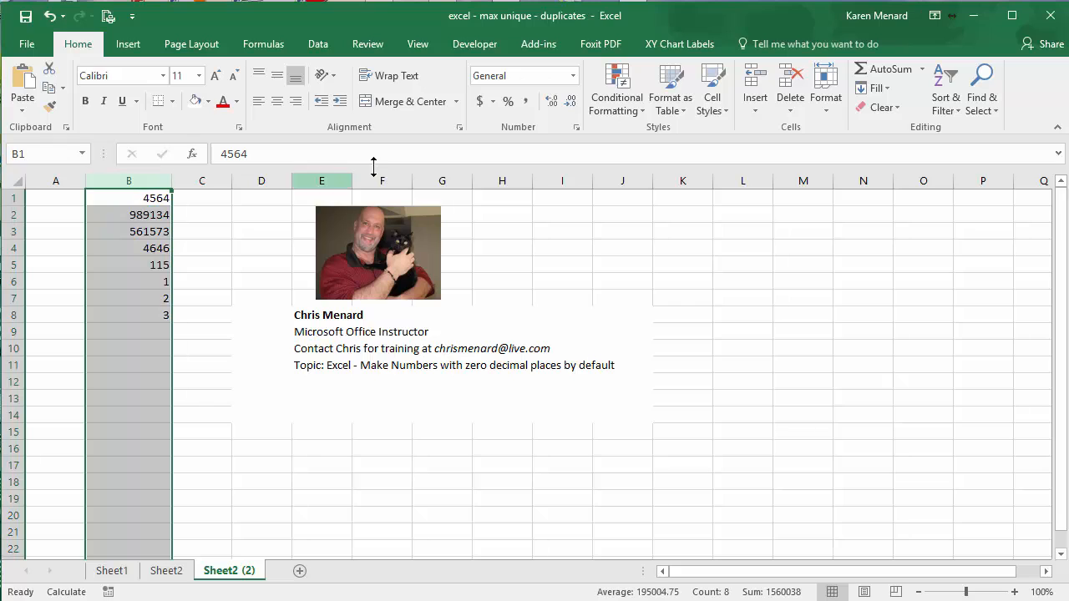
left_click(479, 102)
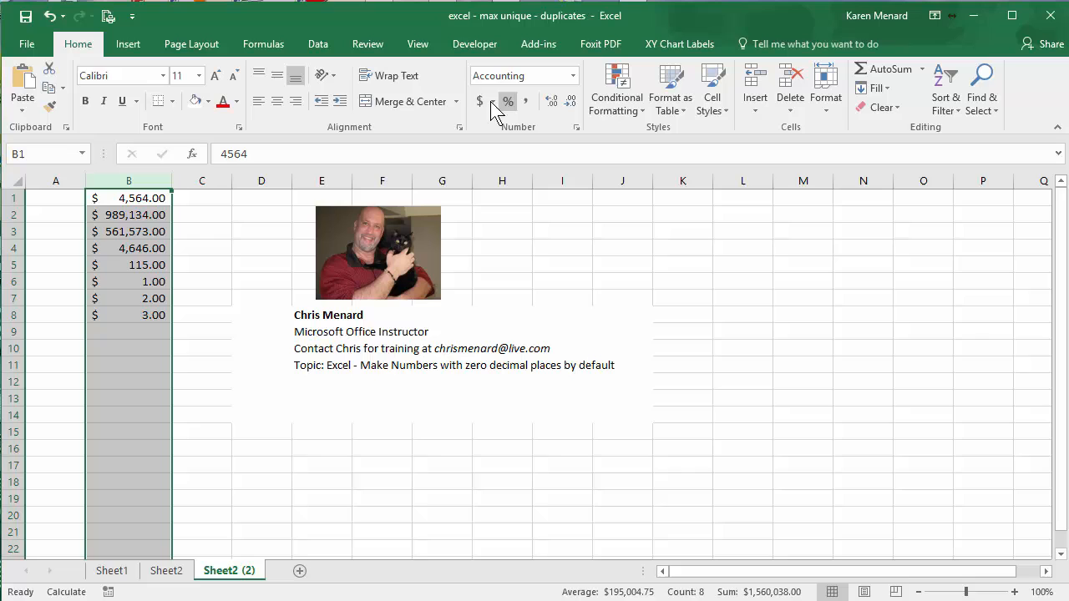
left_click(572, 76)
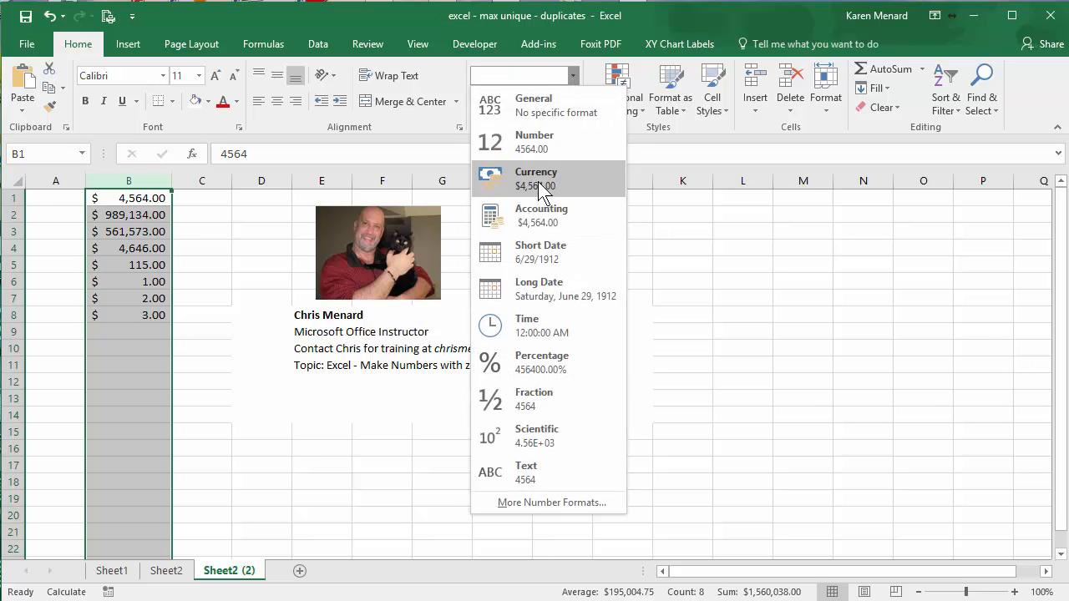
left_click(534, 177)
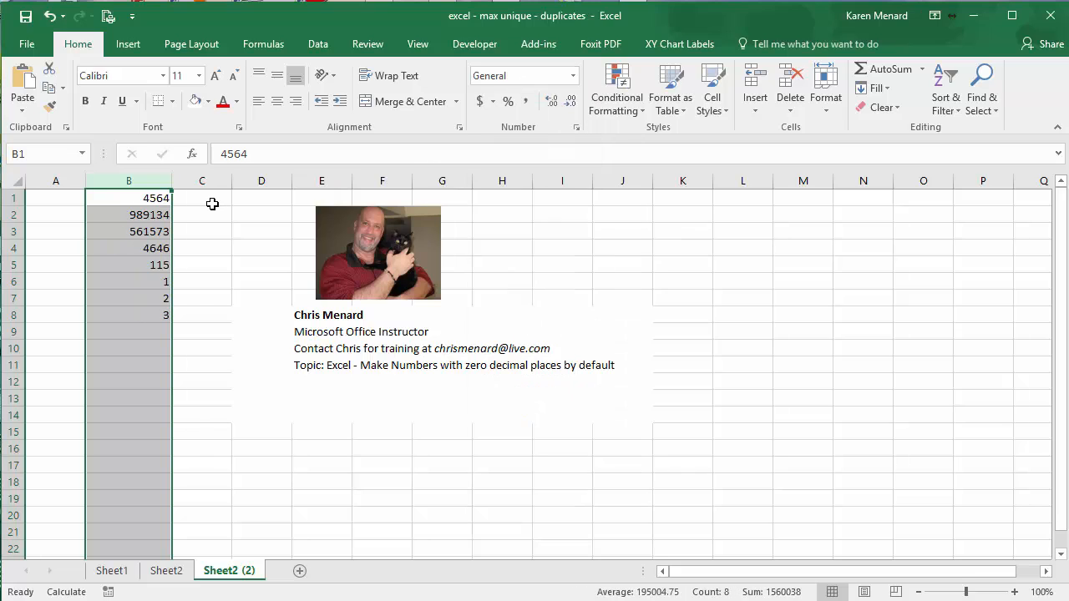
left_click(201, 197)
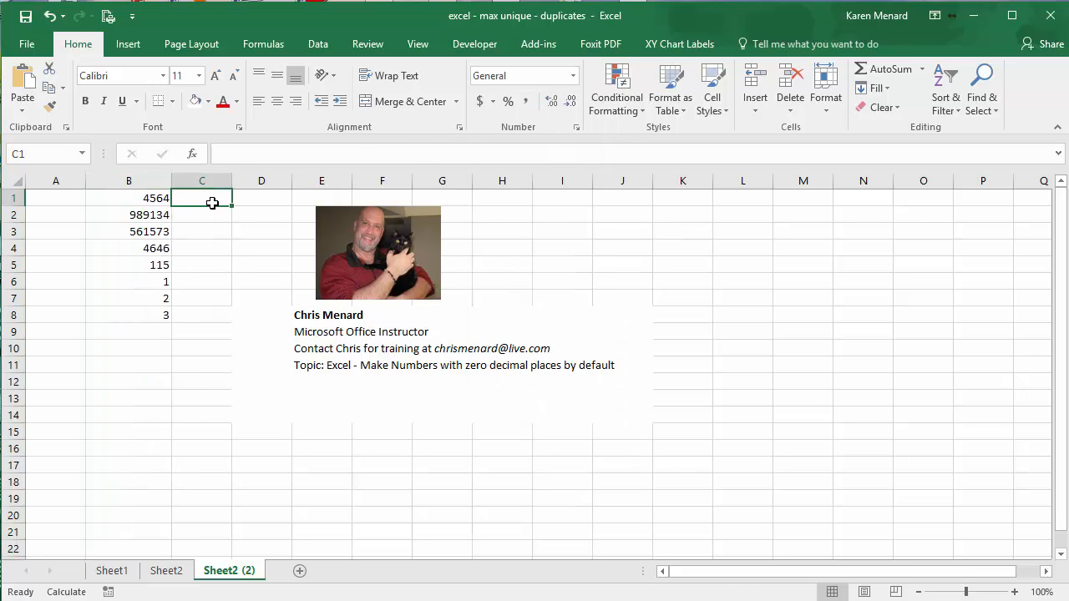
mouse_move(210, 208)
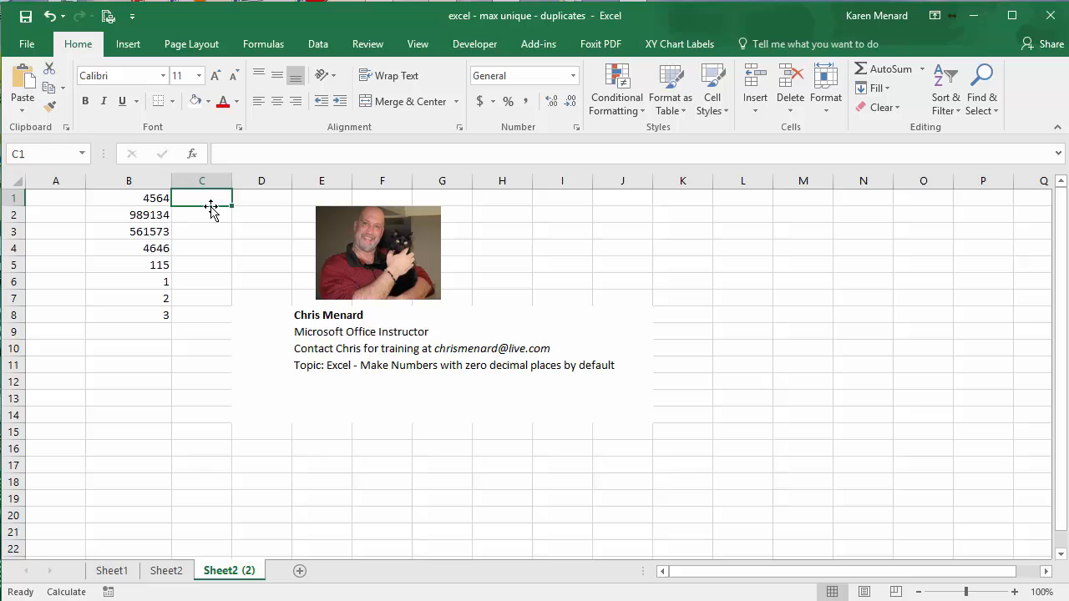
mouse_move(246, 263)
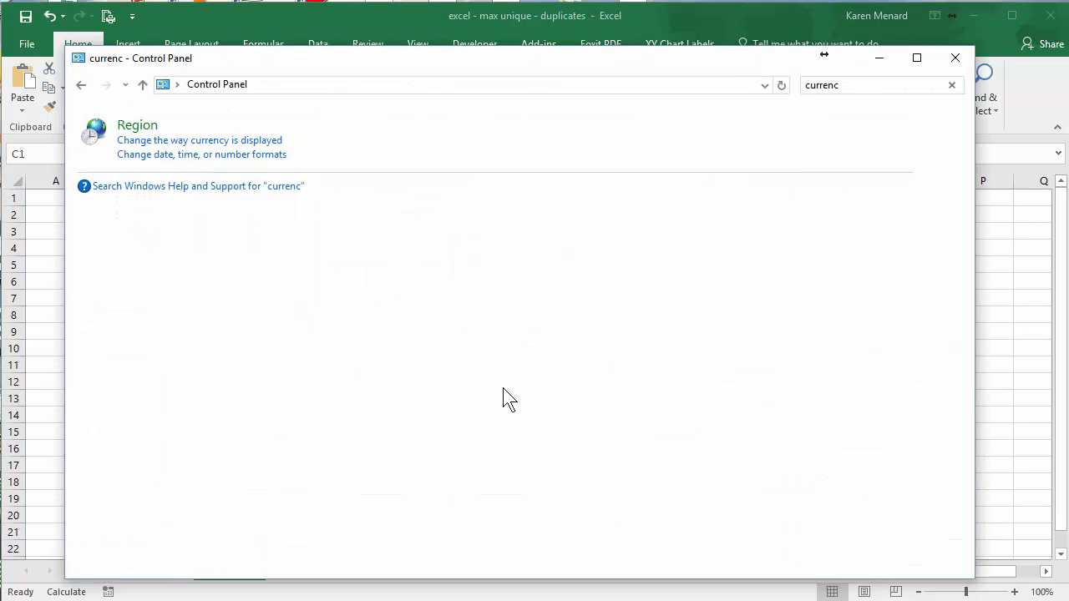
left_click(878, 83)
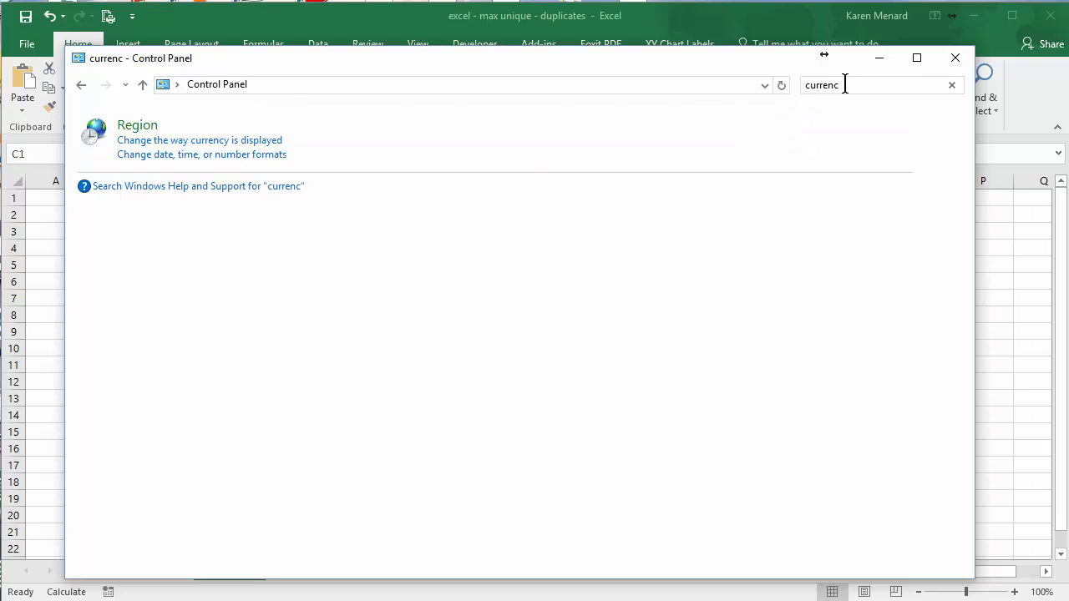
triple_click(822, 84)
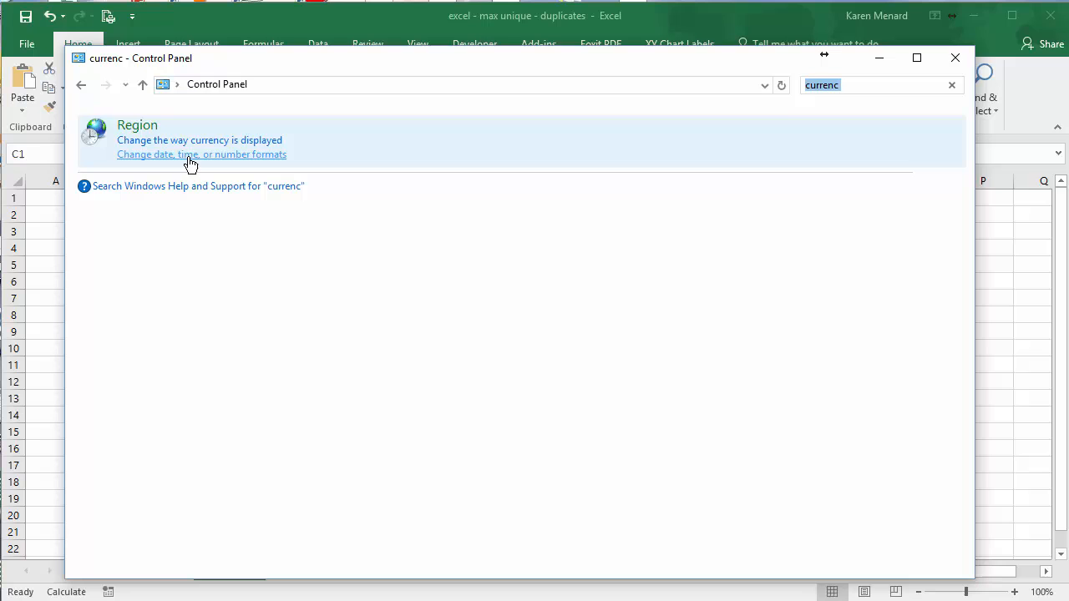
mouse_move(194, 147)
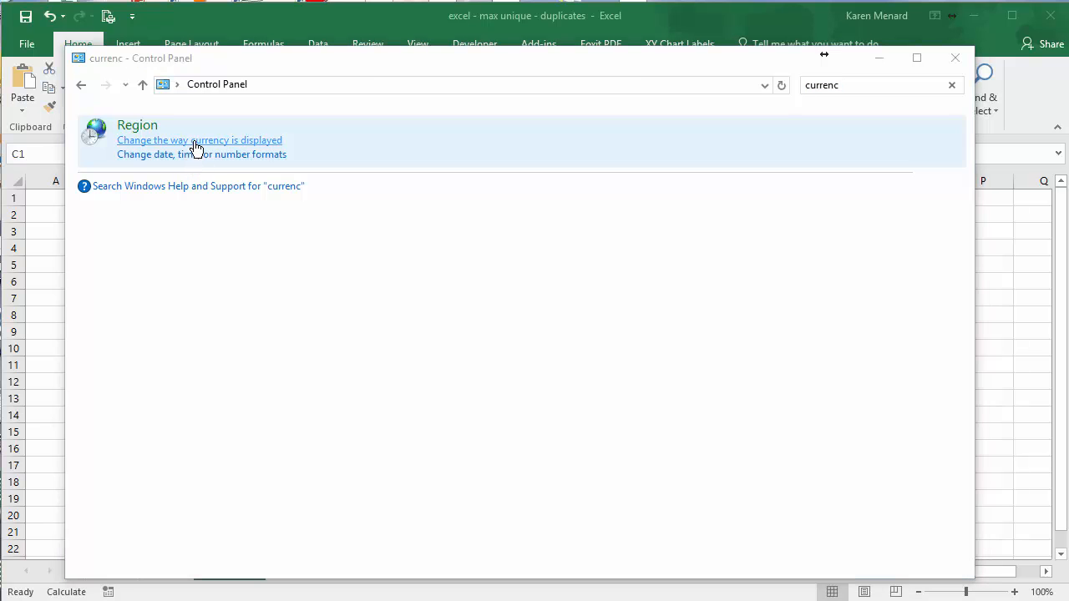
In Region's Customize Format dialog, set currency to 0 digits after decimal and apply it
left_click(200, 140)
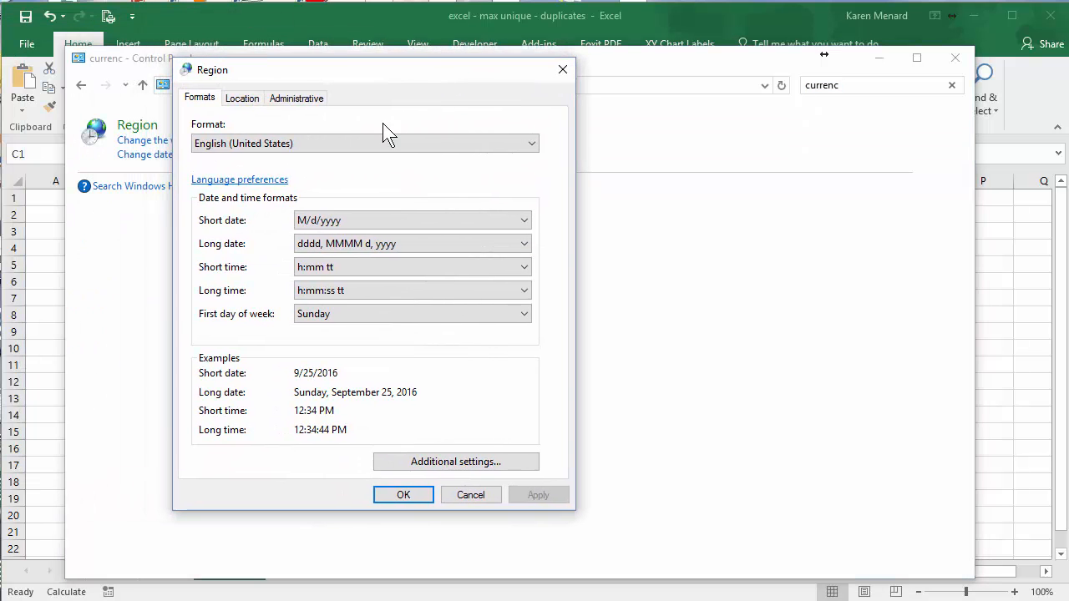
mouse_move(409, 393)
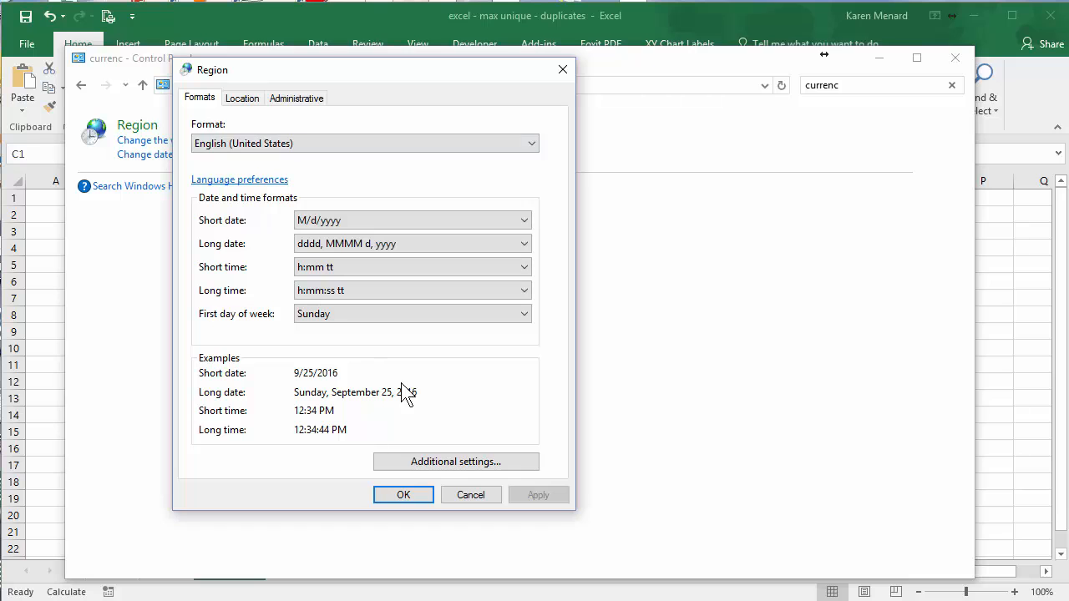
left_click(457, 461)
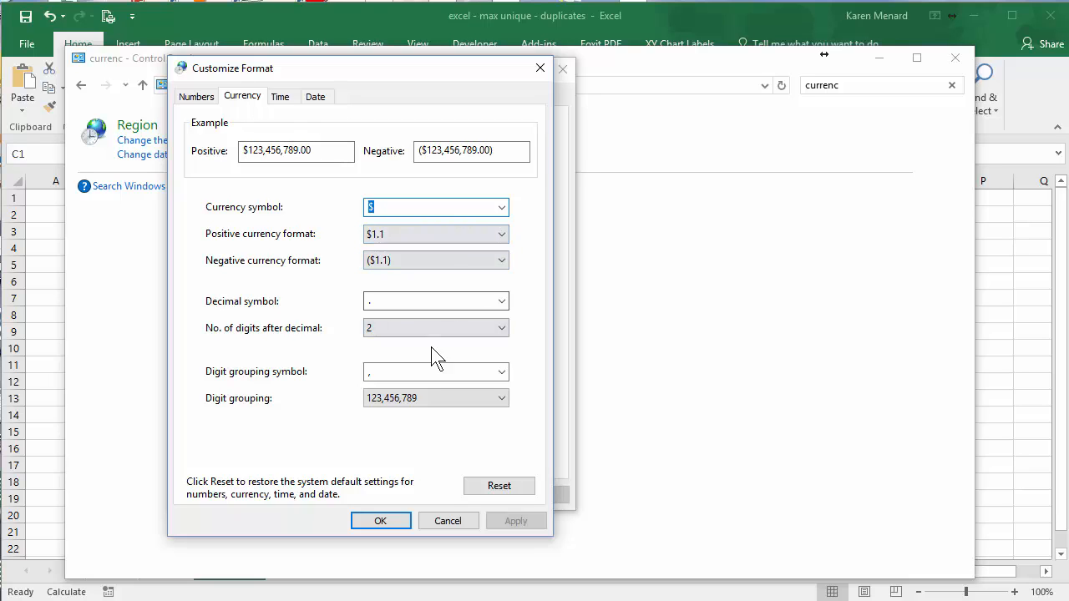
left_click(435, 328)
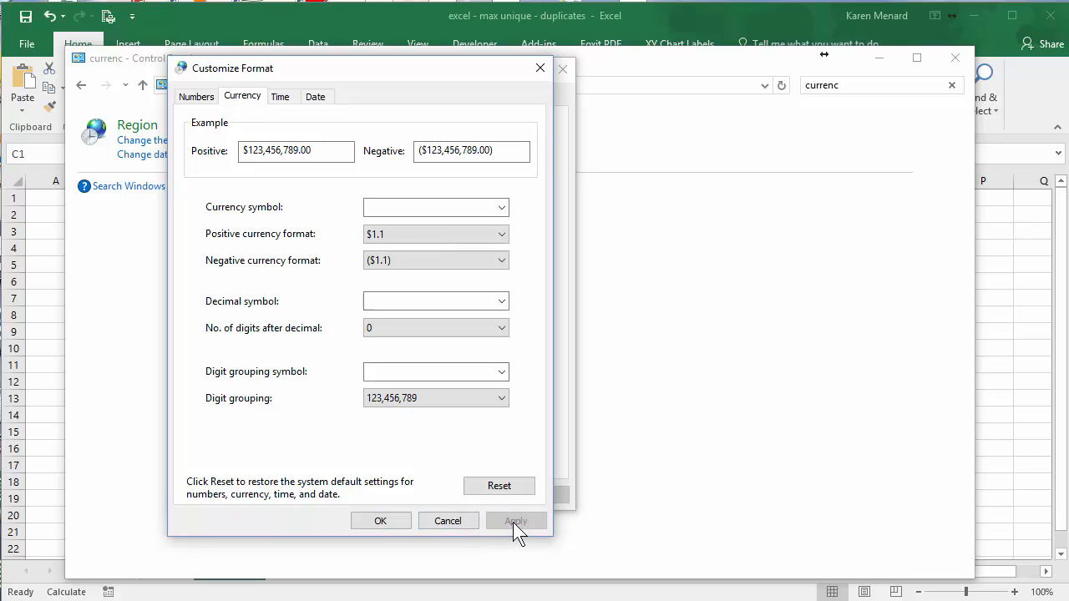
left_click(514, 521)
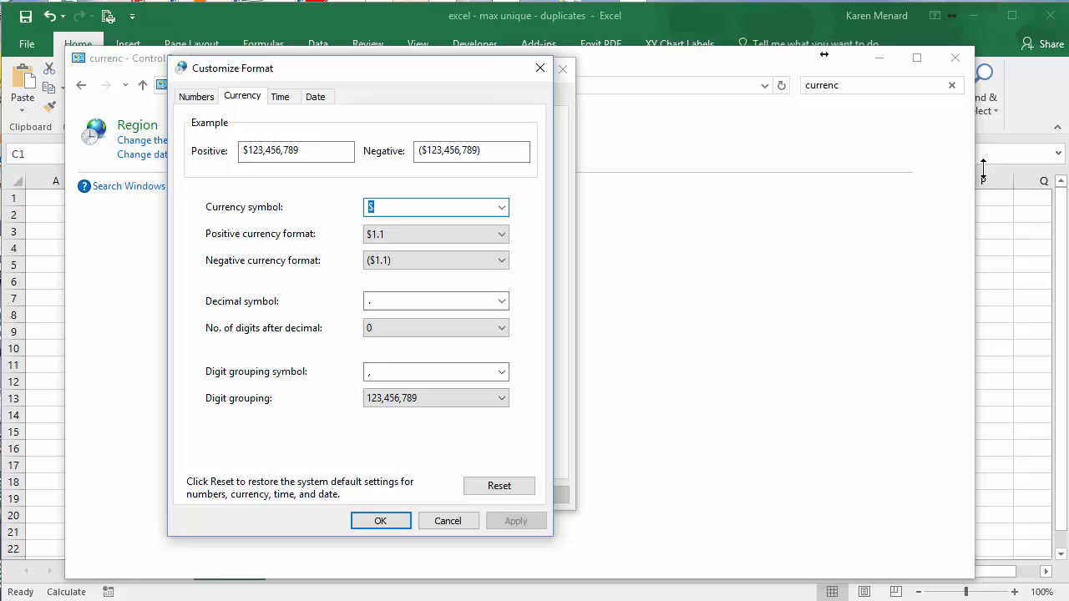
left_click(380, 522)
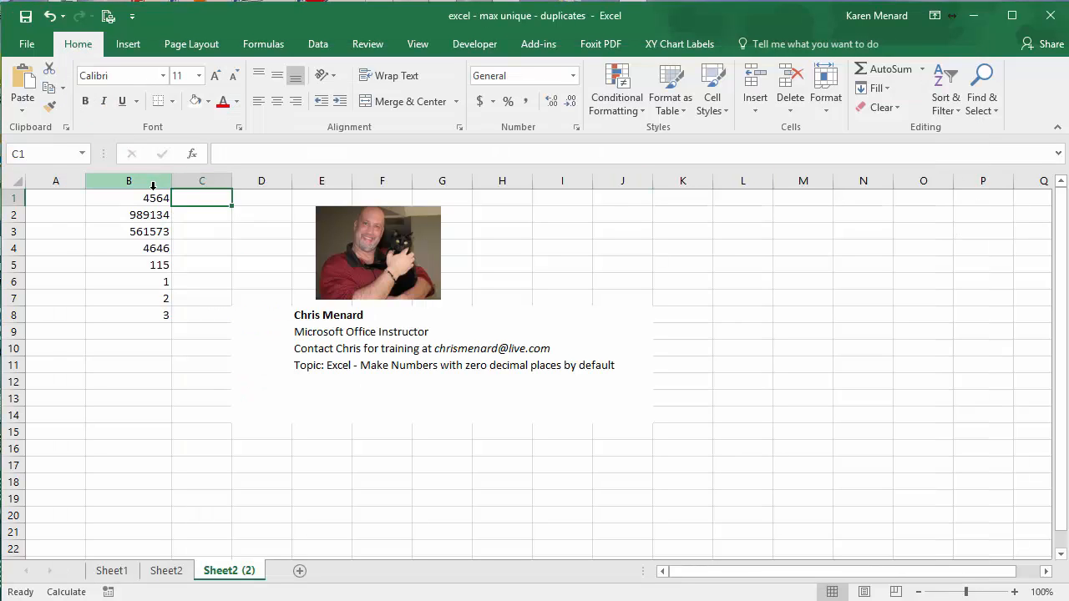
Apply Accounting to column B (now whole dollars), then switch the column to Number format
left_click(127, 180)
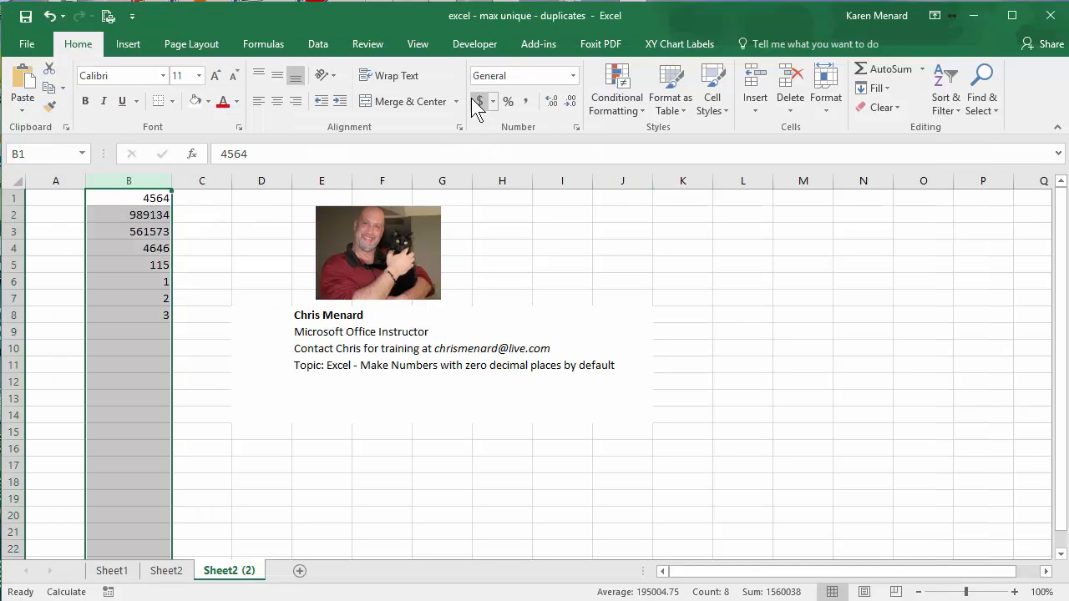
left_click(478, 102)
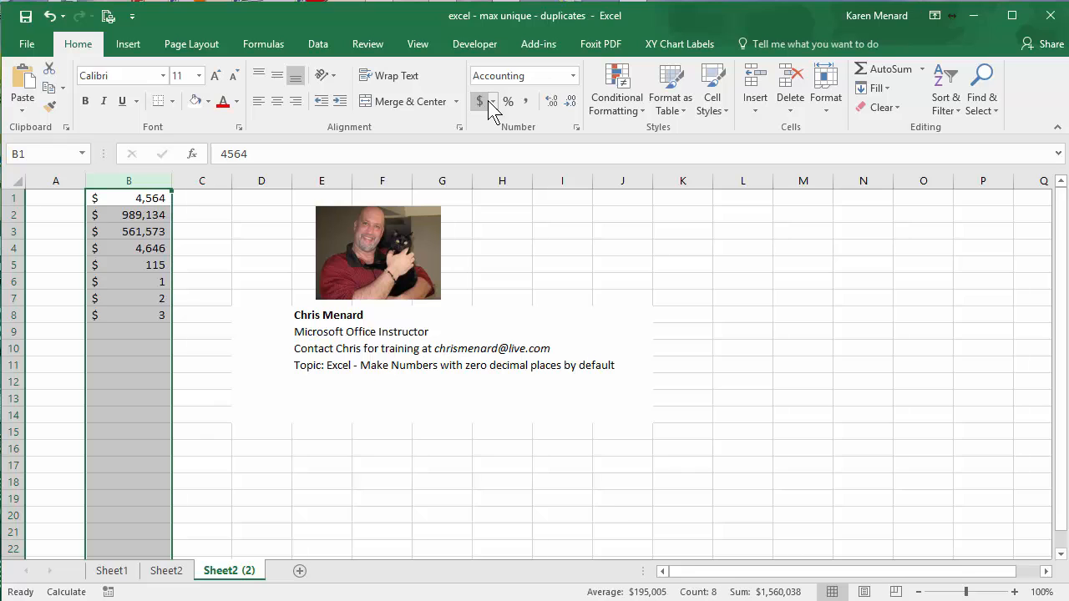
left_click(571, 75)
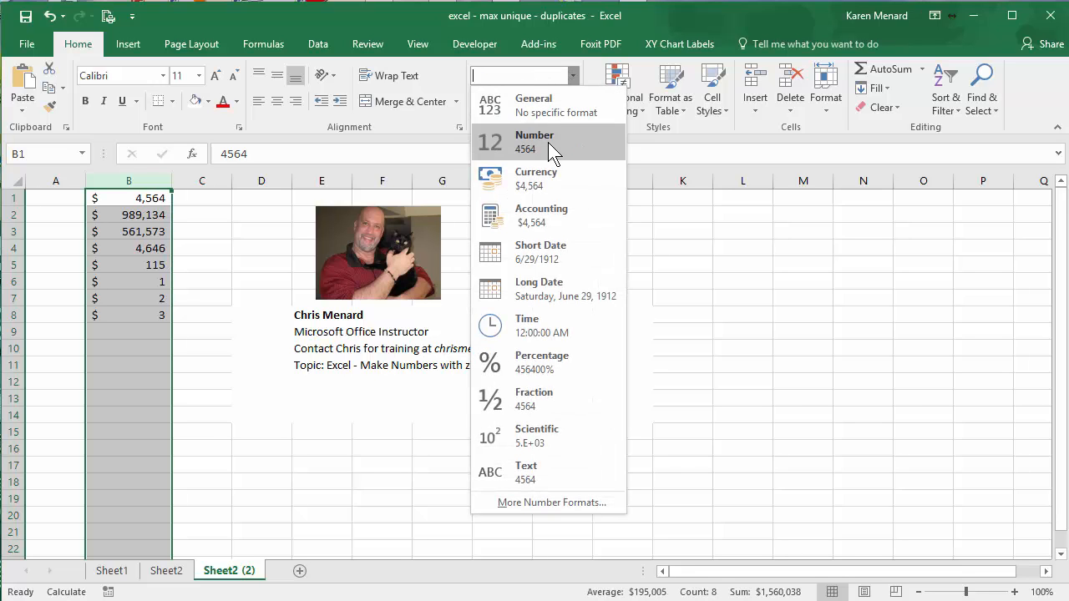
left_click(536, 177)
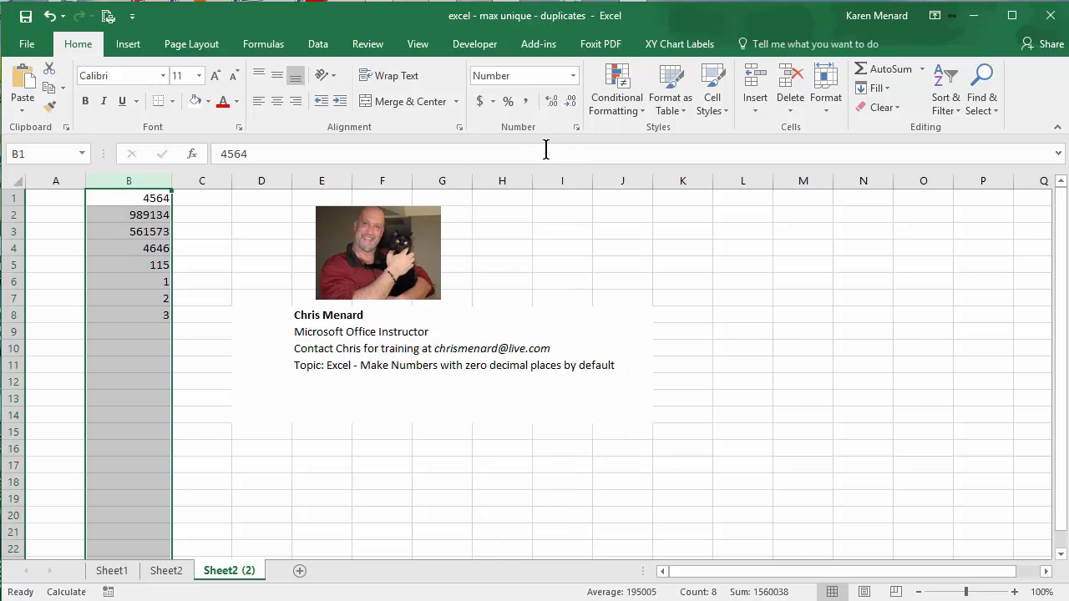
left_click(202, 248)
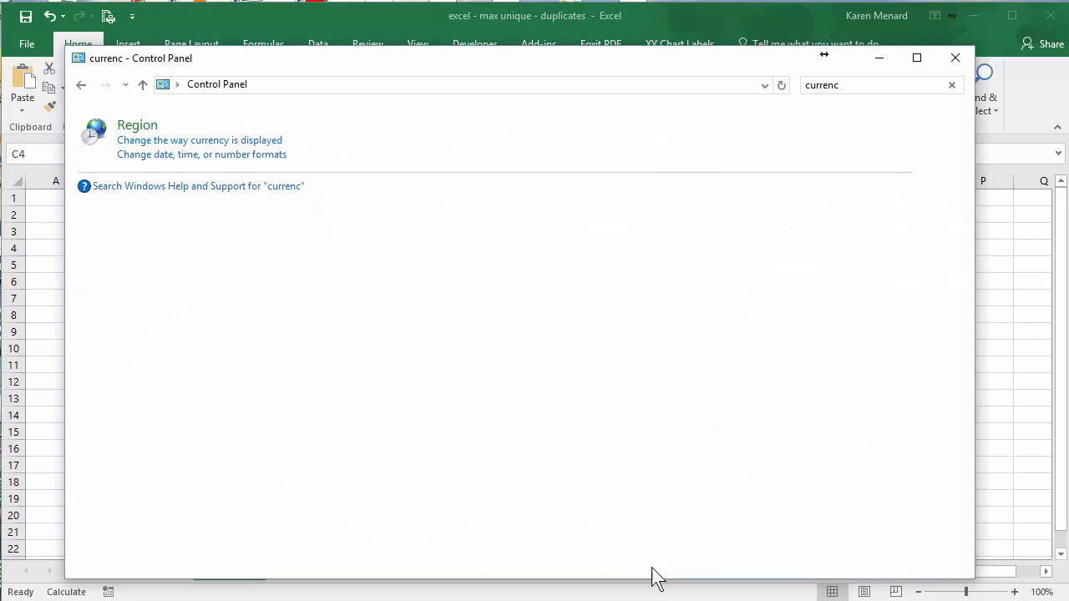
mouse_move(225, 148)
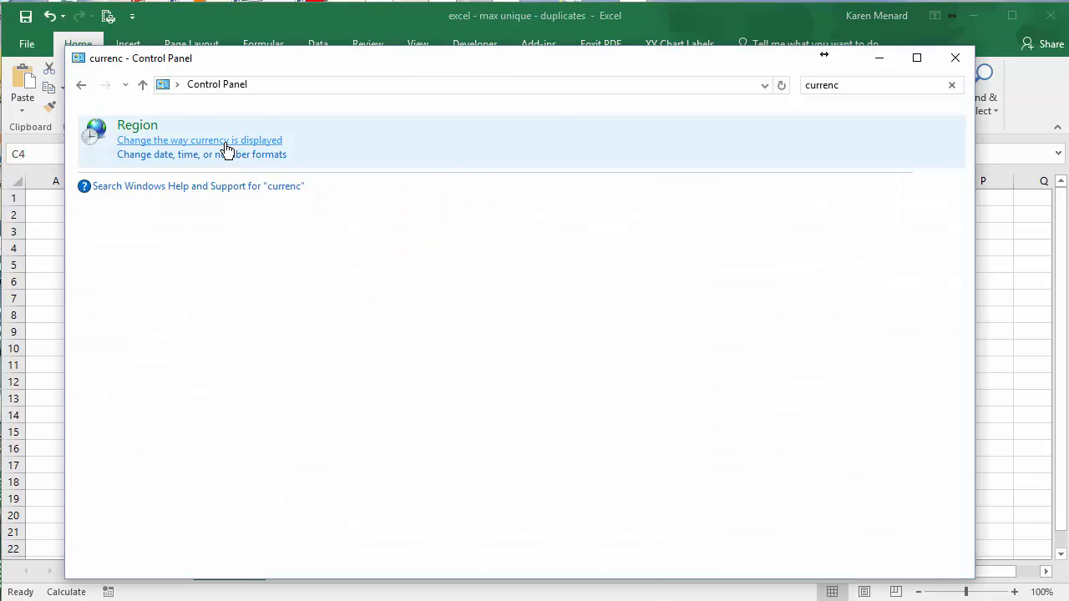
Reopen the Customize Format Currency tab, confirming 0 digits after the decimal
left_click(200, 140)
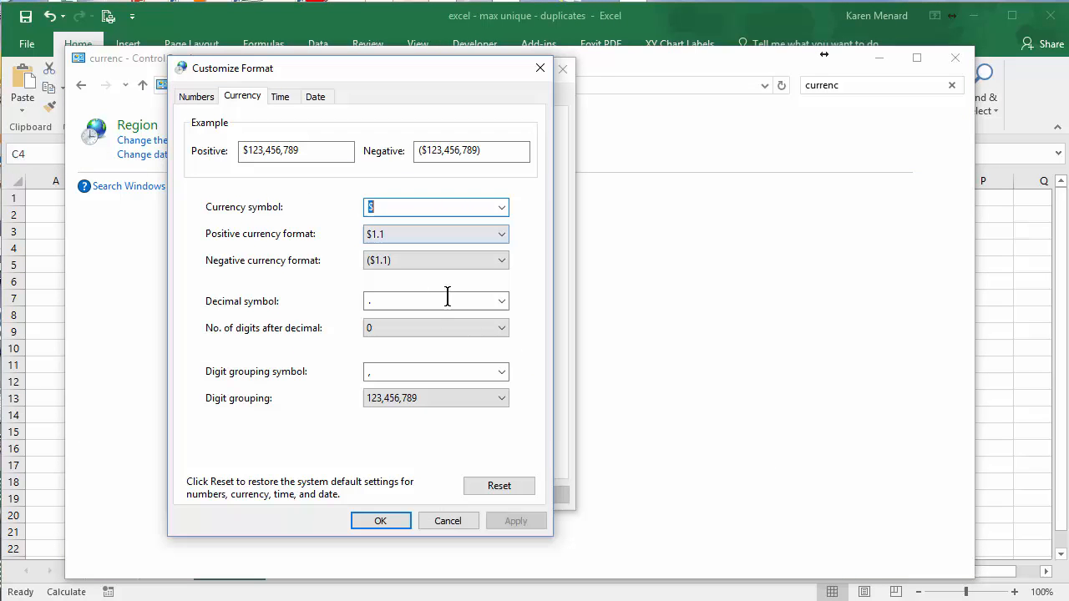